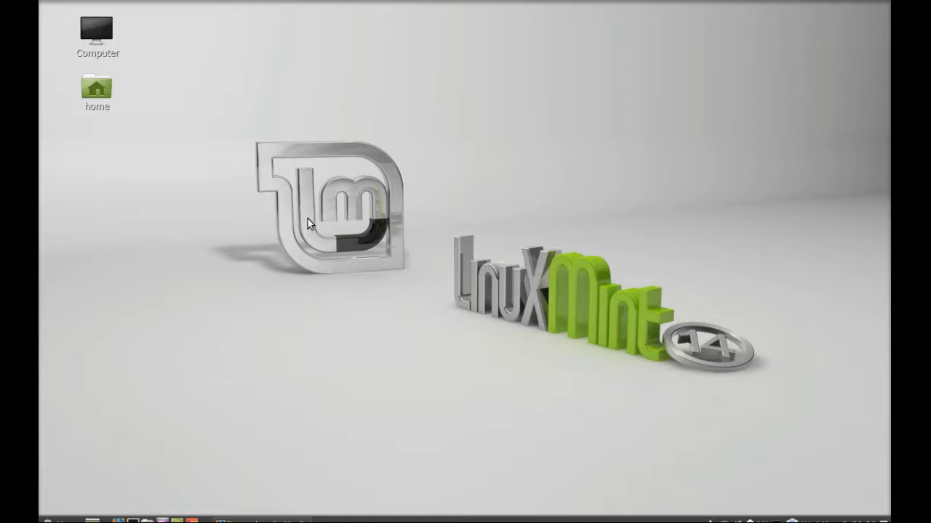
{"action": "mouse_move", "coordinate": [331, 351]}
{"action": "type", "text": "shutter screenshot ppa"}
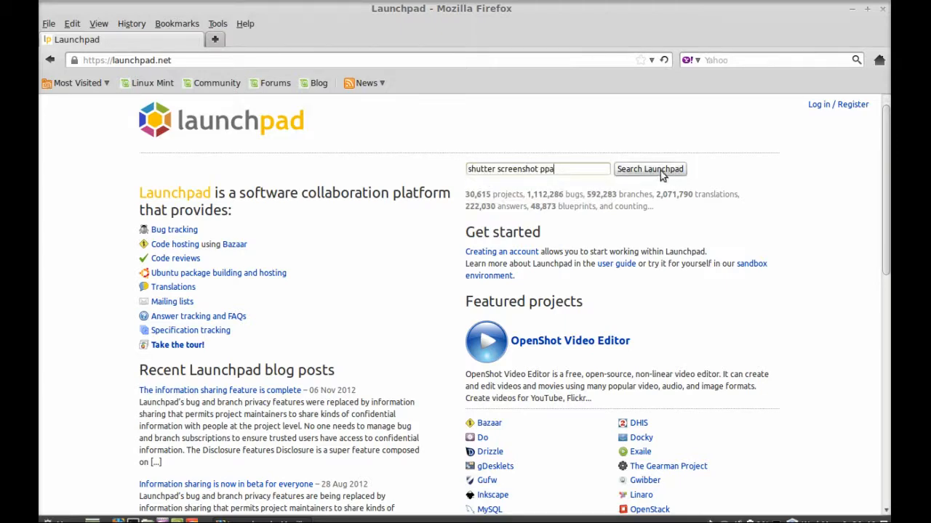
- Search Launchpad for 'shutter screenshot ppa', then open the Shutter project and its ~shutter/+archive/ppa page
{"action": "left_click", "coordinate": [649, 168]}
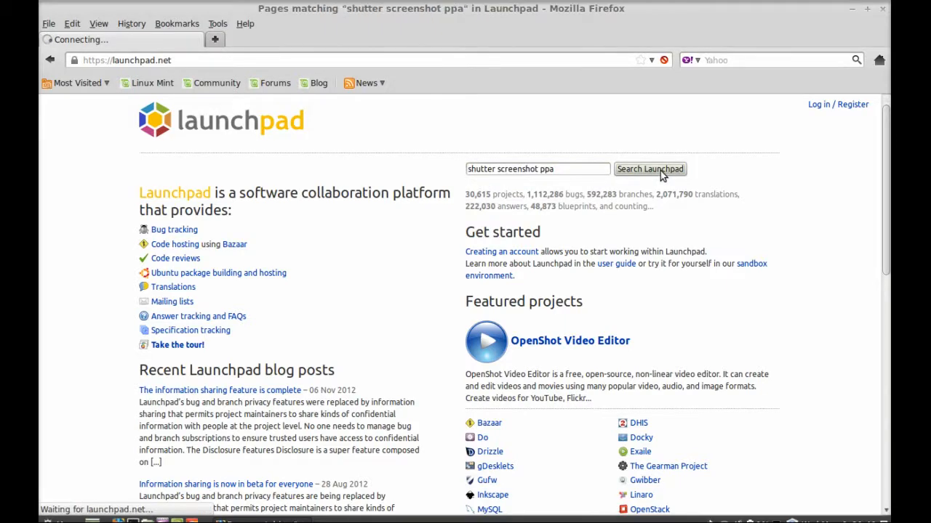
{"action": "left_click", "coordinate": [649, 169]}
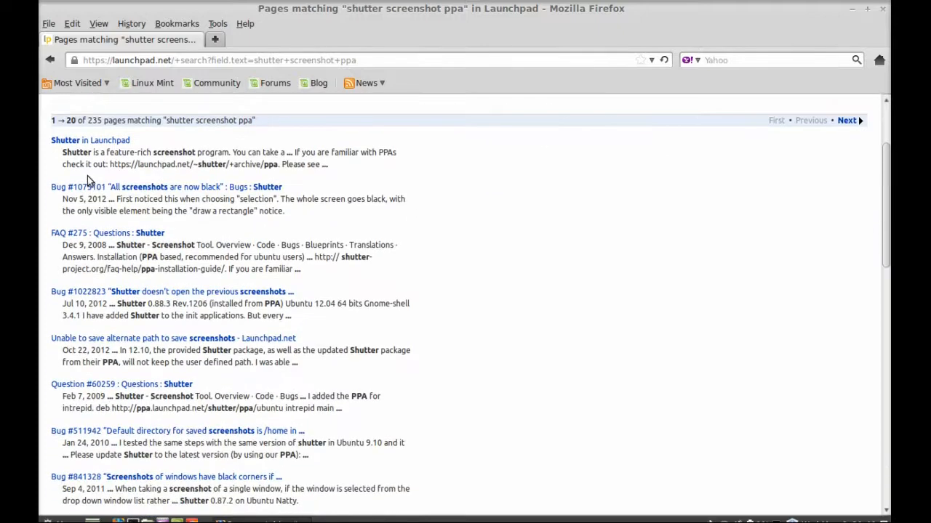
{"action": "left_click", "coordinate": [91, 140]}
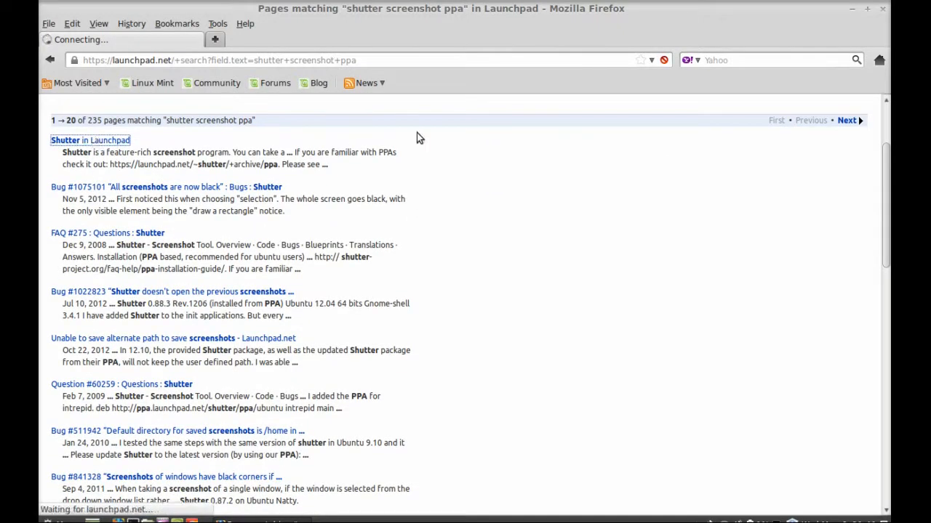
{"action": "left_click", "coordinate": [90, 140]}
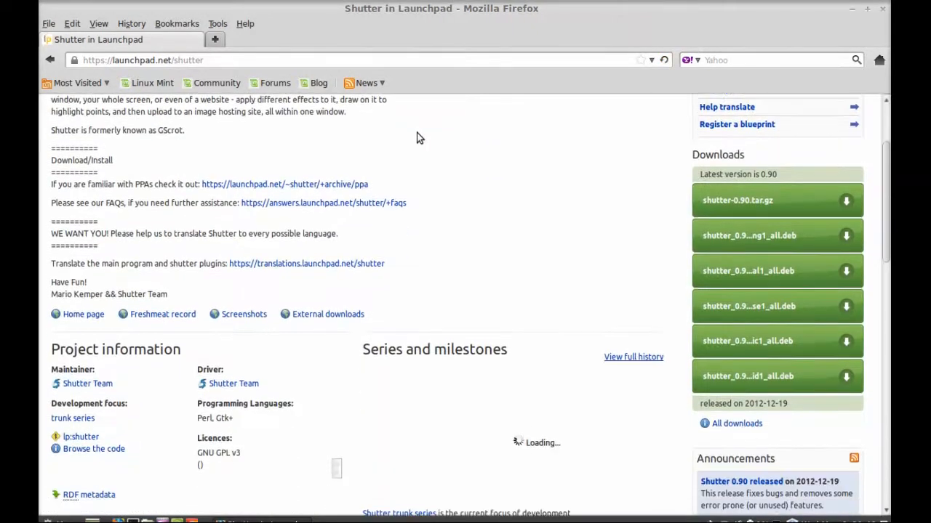
{"action": "scroll", "scroll_direction": "up", "scroll_amount": 3}
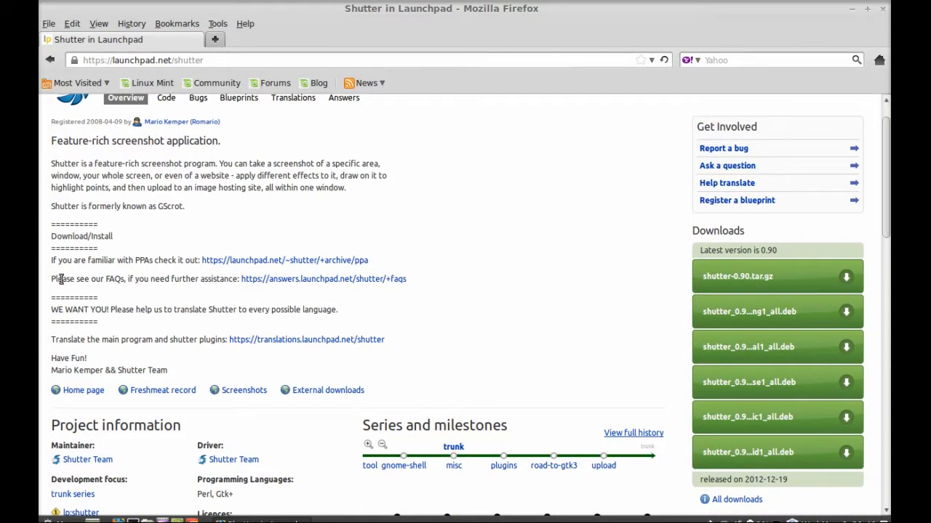
{"action": "mouse_move", "coordinate": [274, 265]}
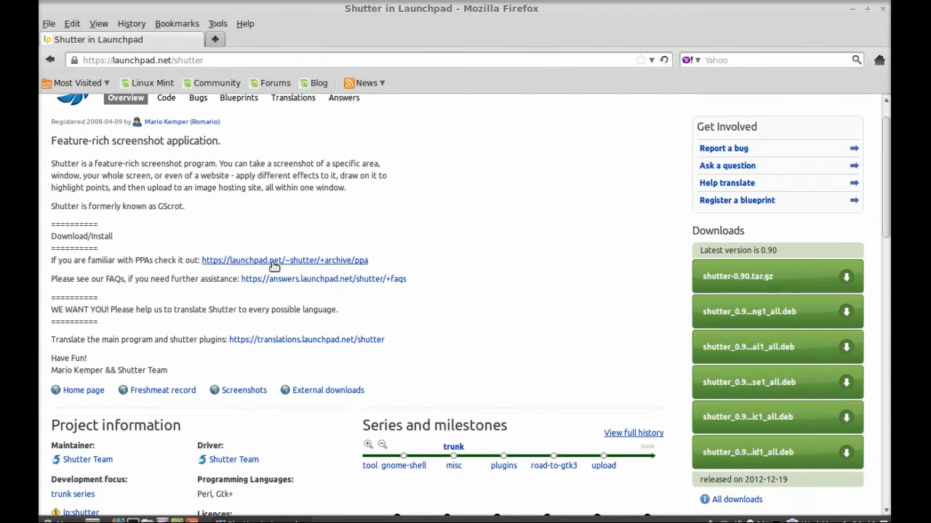
{"action": "mouse_move", "coordinate": [284, 260]}
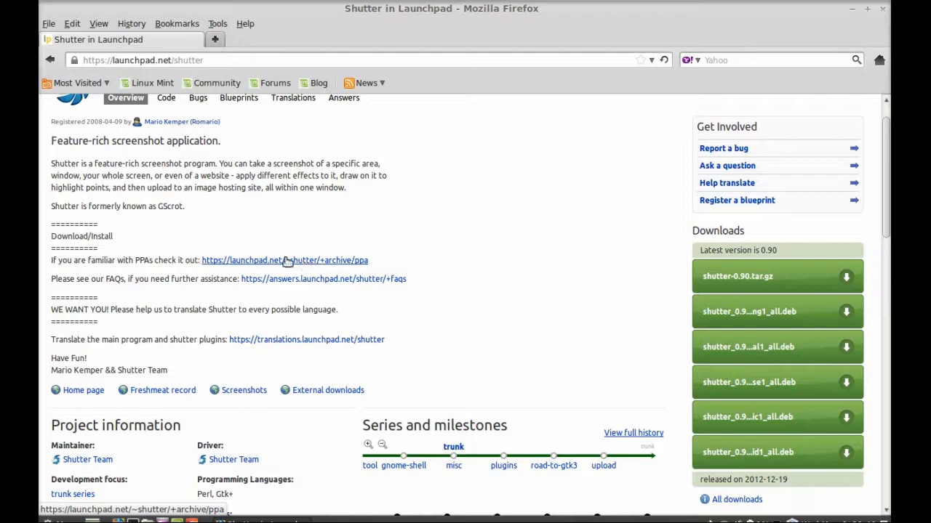
{"action": "left_click", "coordinate": [285, 260]}
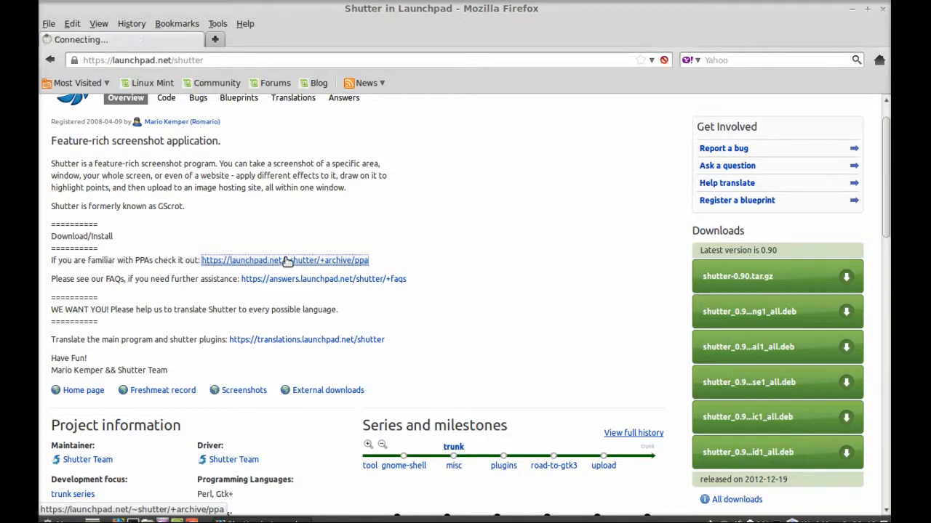
{"action": "left_click", "coordinate": [284, 260]}
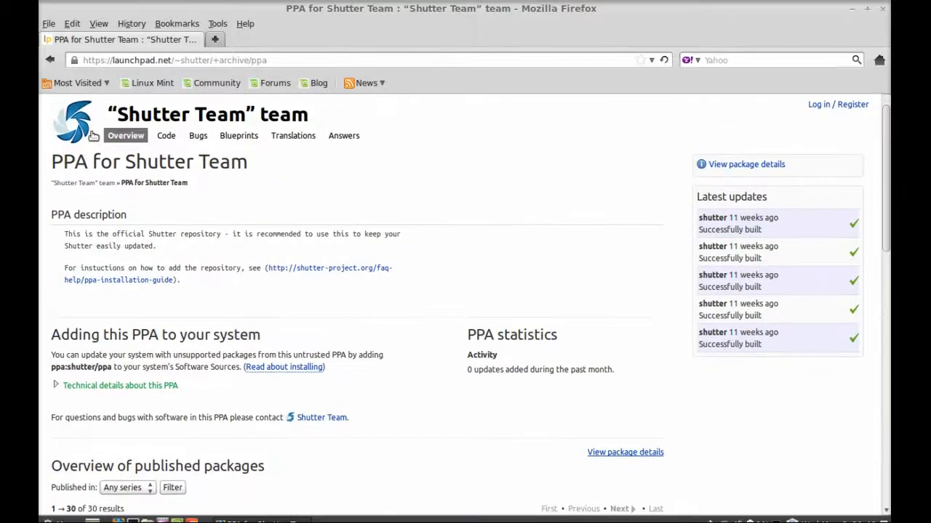
- Scroll down the PPA page to the 'ppa:shutter/ppa' repository name
{"action": "scroll", "scroll_direction": "down", "scroll_amount": 3}
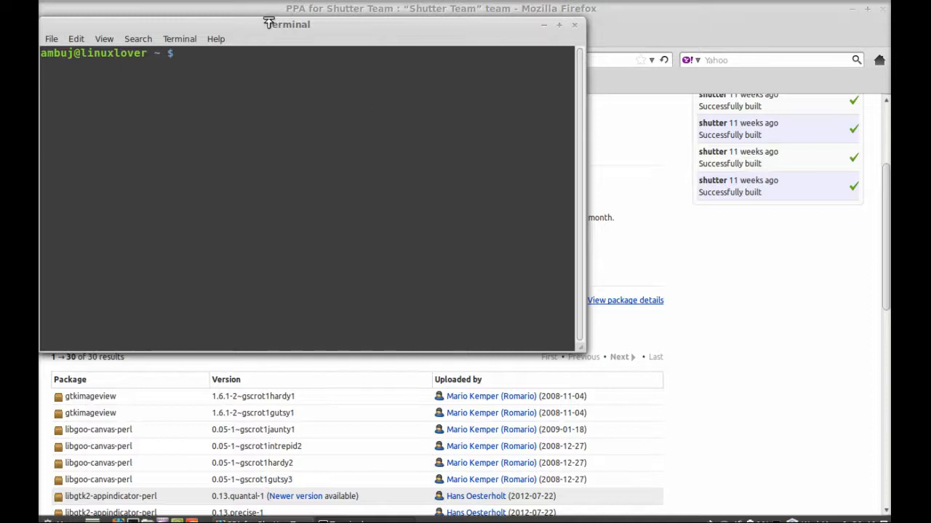
- Run 'sudo add-apt-repository ppa:shutter/ppa', pasting in the copied repository name
{"action": "left_click_drag", "start_coordinate": [286, 24], "coordinate": [366, 49]}
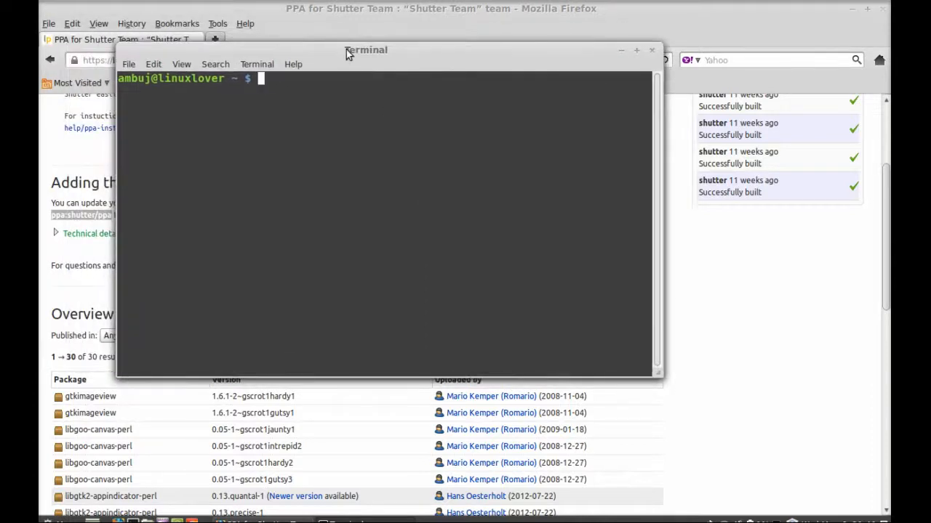
{"action": "type", "text": "sudo"}
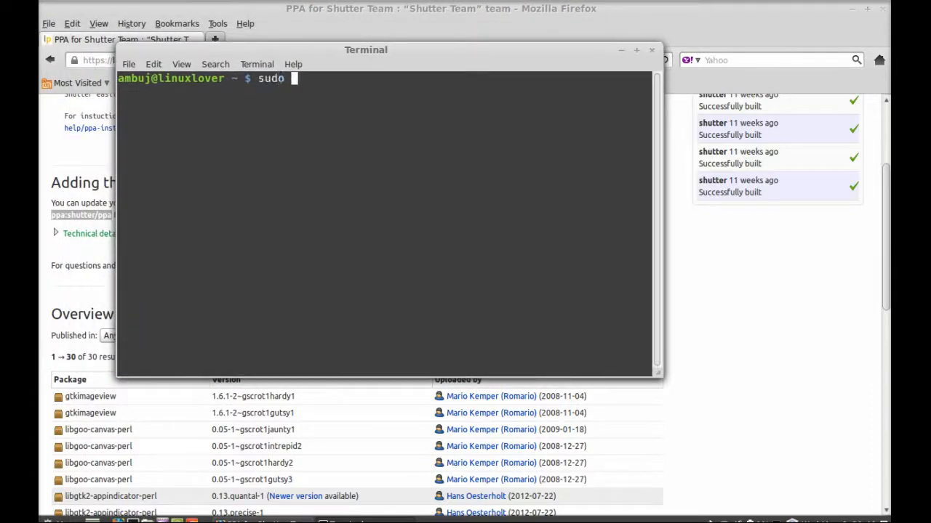
{"action": "type", "text": "add"}
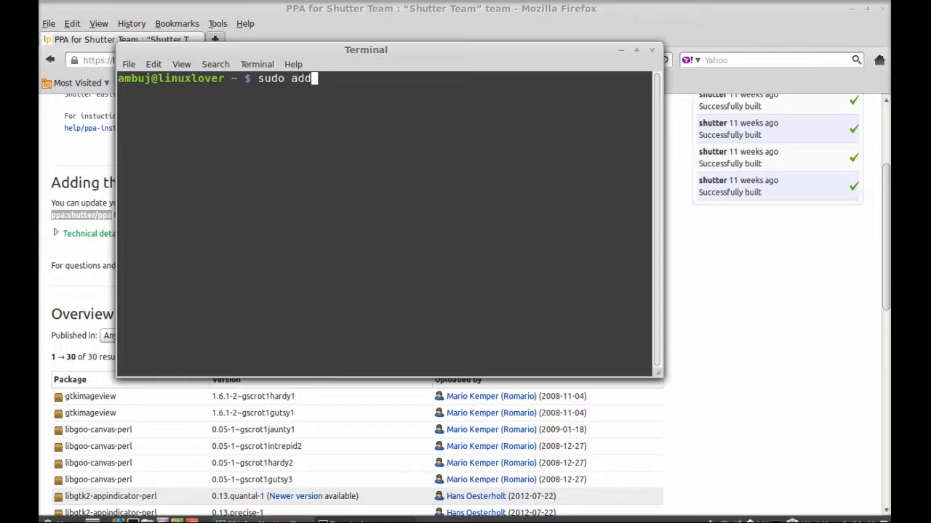
{"action": "type", "text": "-a"}
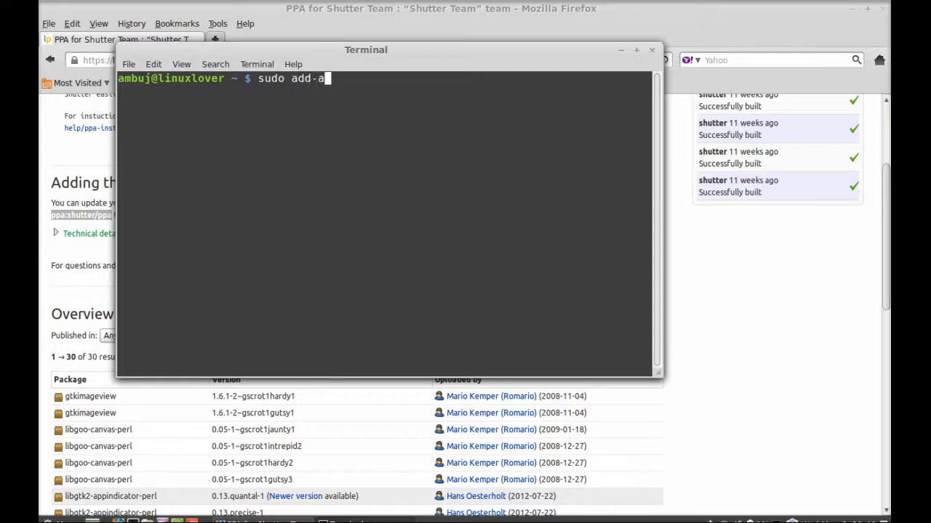
{"action": "type", "text": "pt-reposi"}
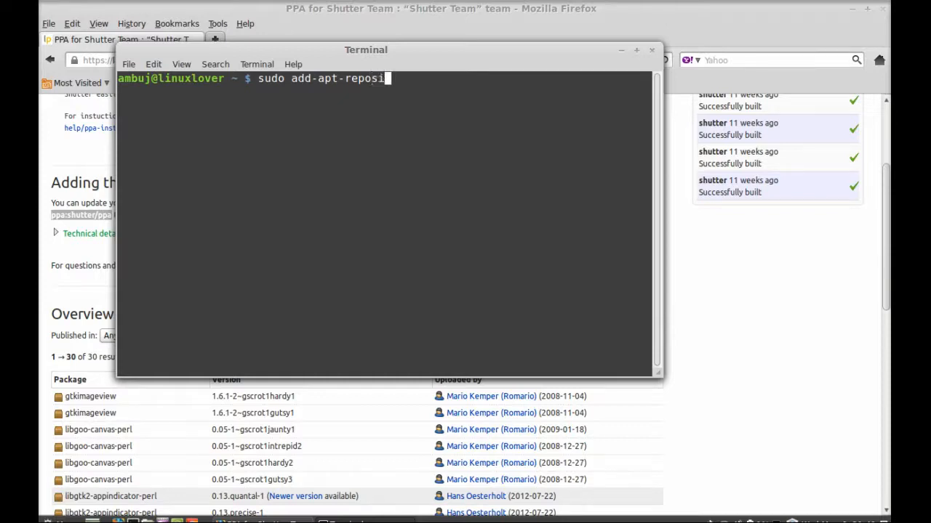
{"action": "type", "text": "tory"}
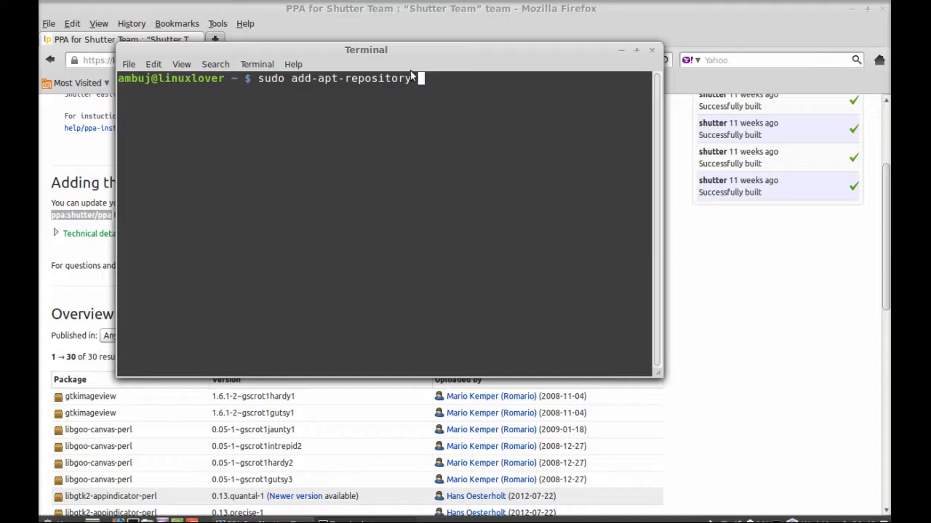
{"action": "right_click", "coordinate": [418, 79]}
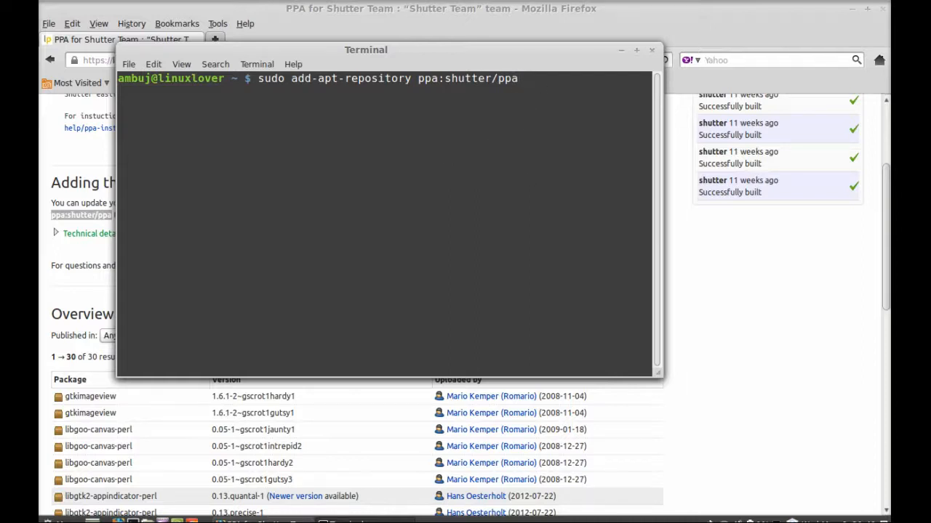
{"action": "key", "text": "Return"}
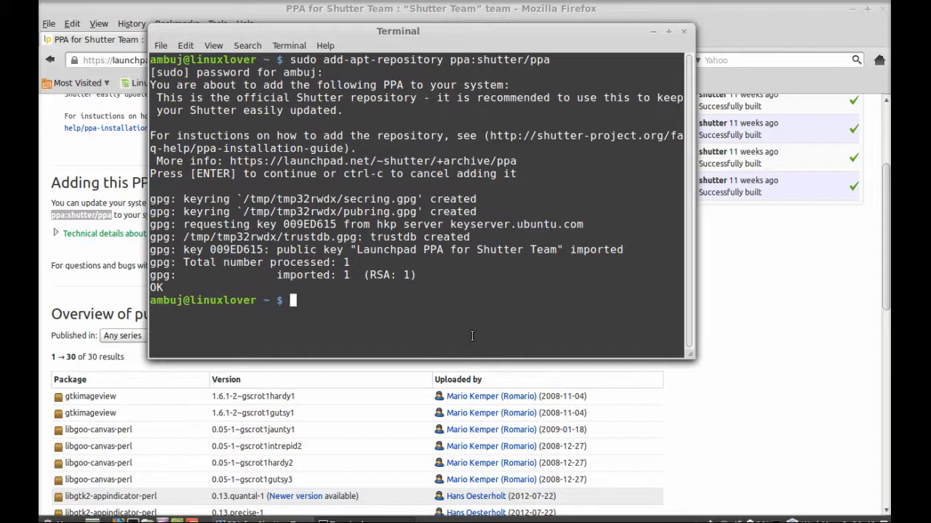
- Run 'sudo apt-get update' until package lists finish reading
{"action": "type", "text": "sudo"}
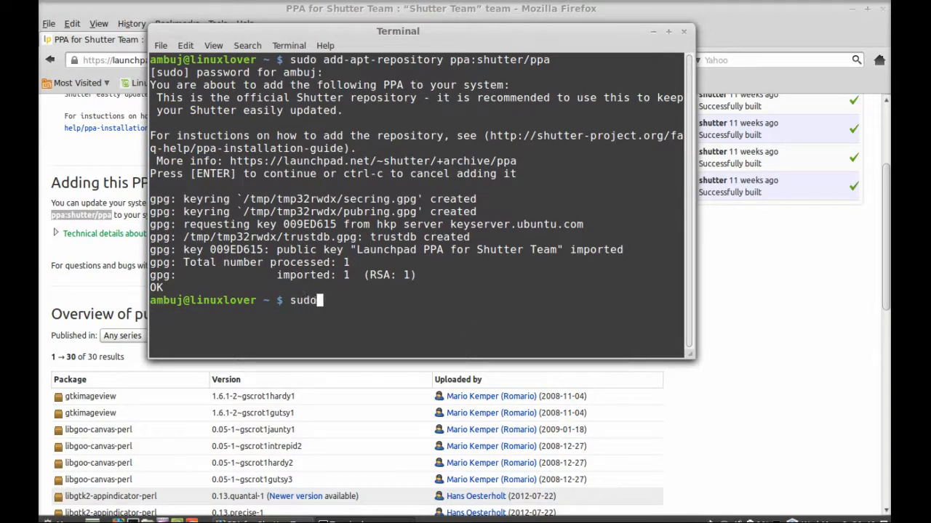
{"action": "type", "text": "apt-get up"}
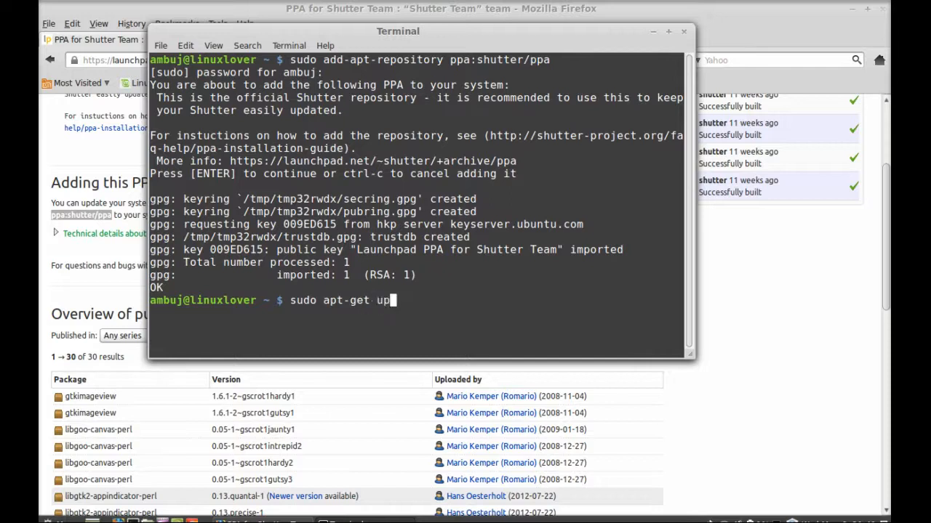
{"action": "type", "text": "d"}
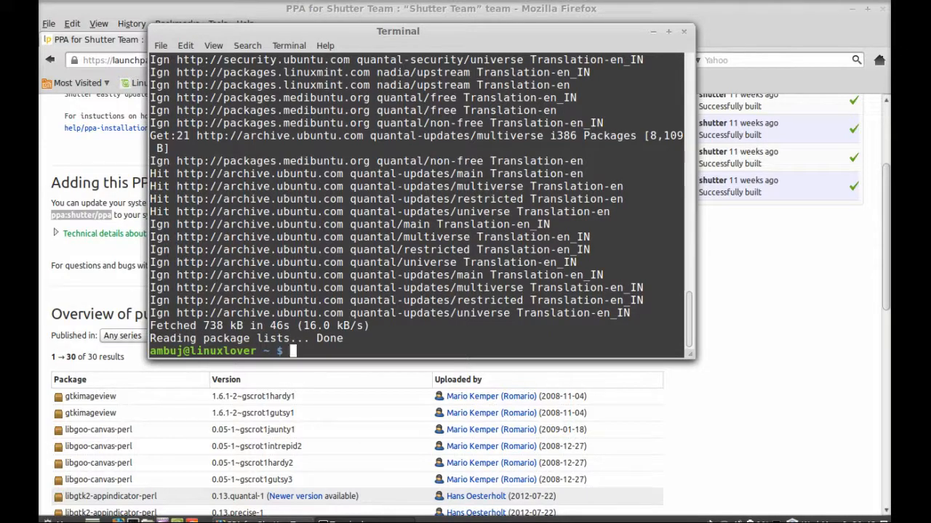
- Run 'sudo apt-get install shutter' and answer 'y' to install the 83 packages
{"action": "type", "text": "sudo"}
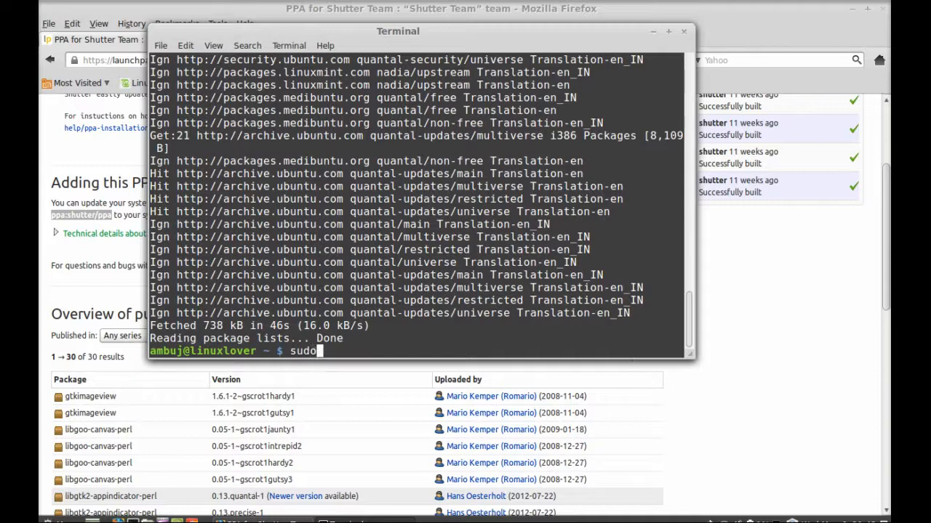
{"action": "type", "text": "a"}
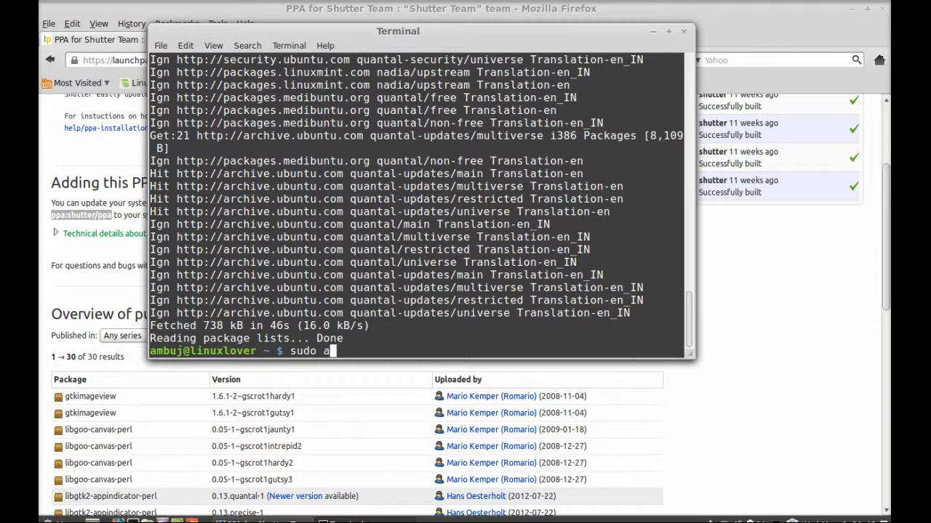
{"action": "type", "text": "pt-get insta"}
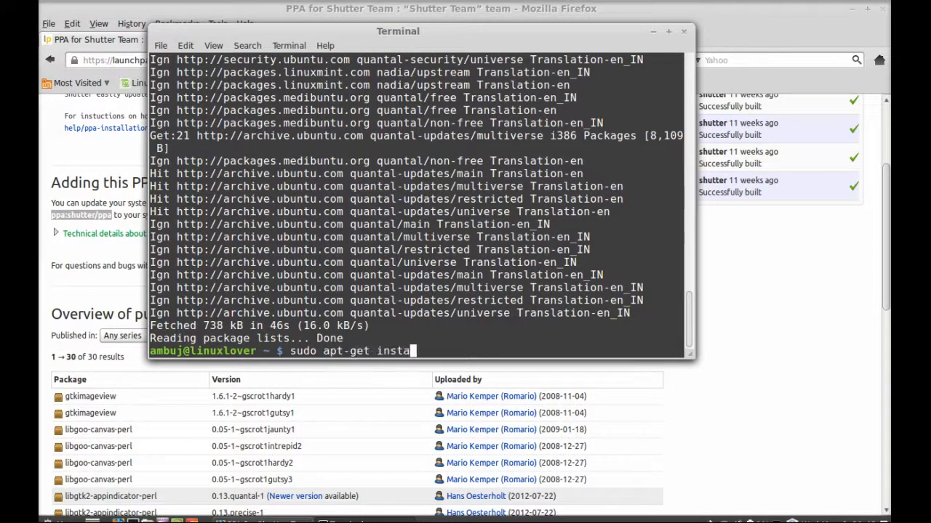
{"action": "type", "text": "ll"}
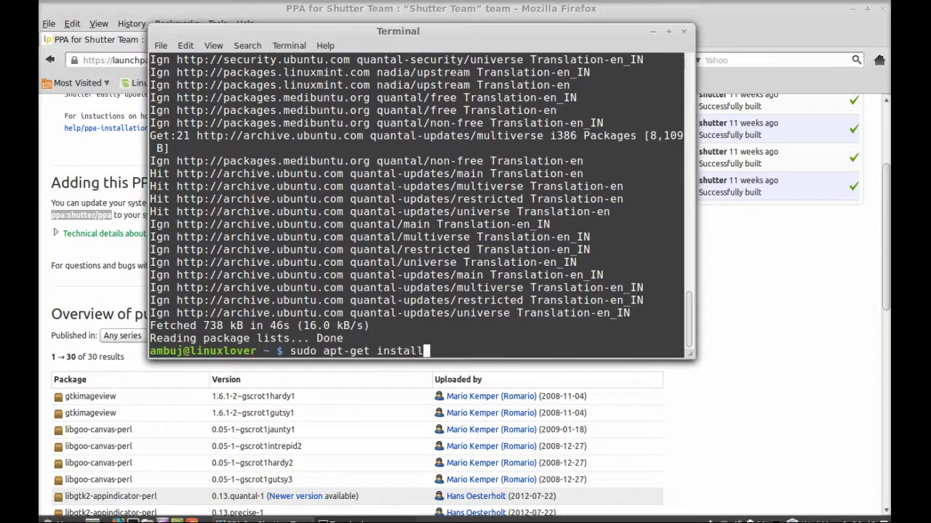
{"action": "type", "text": "sh"}
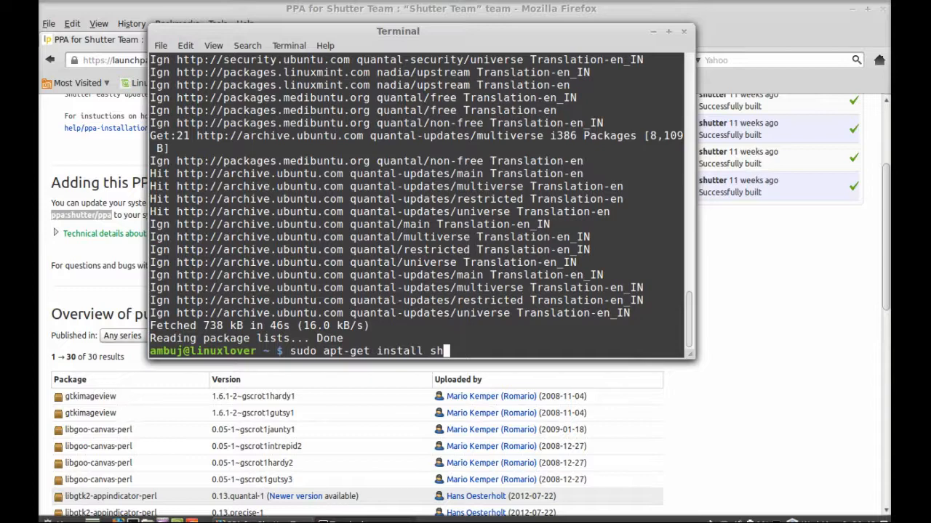
{"action": "type", "text": "tter"}
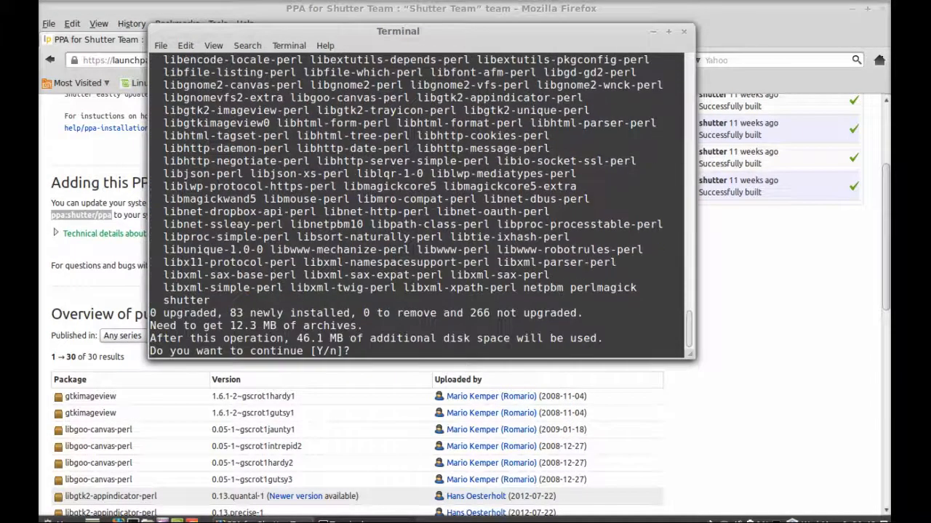
{"action": "type", "text": "y"}
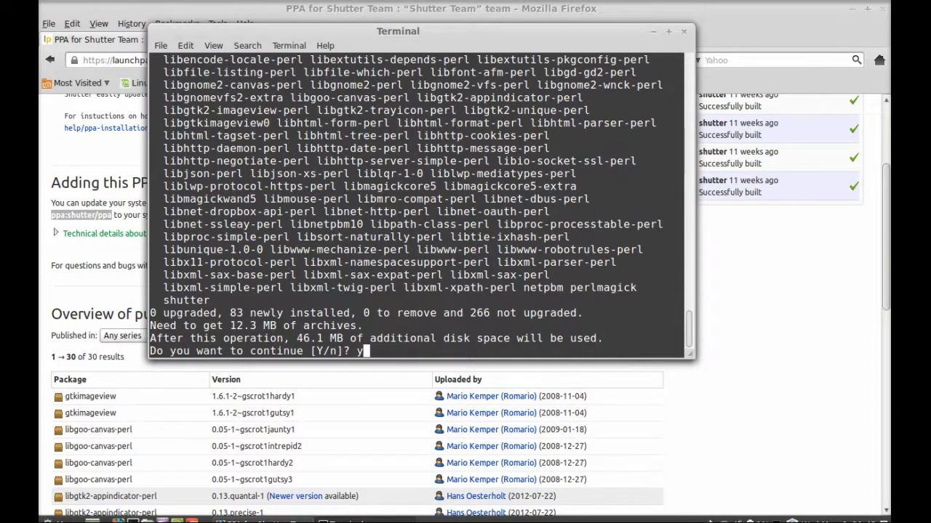
{"action": "key", "text": "Return"}
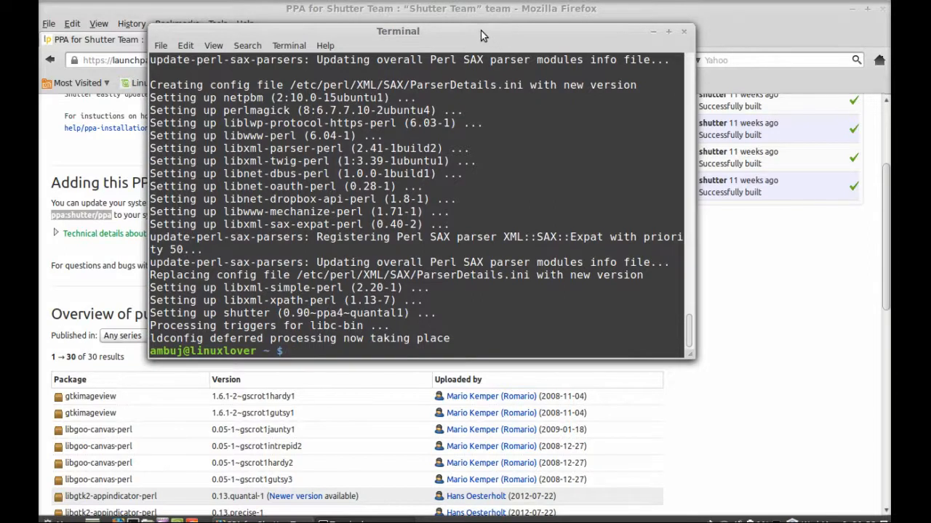
- Search All Applications in the Mint menu for 'shu' and launch Shutter
{"action": "left_click_drag", "start_coordinate": [398, 31], "coordinate": [411, 75]}
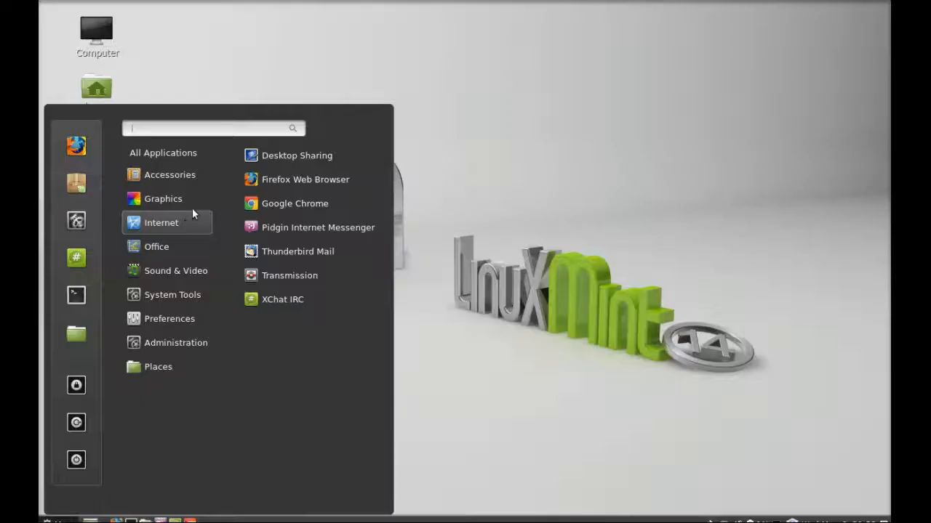
{"action": "left_click", "coordinate": [163, 152]}
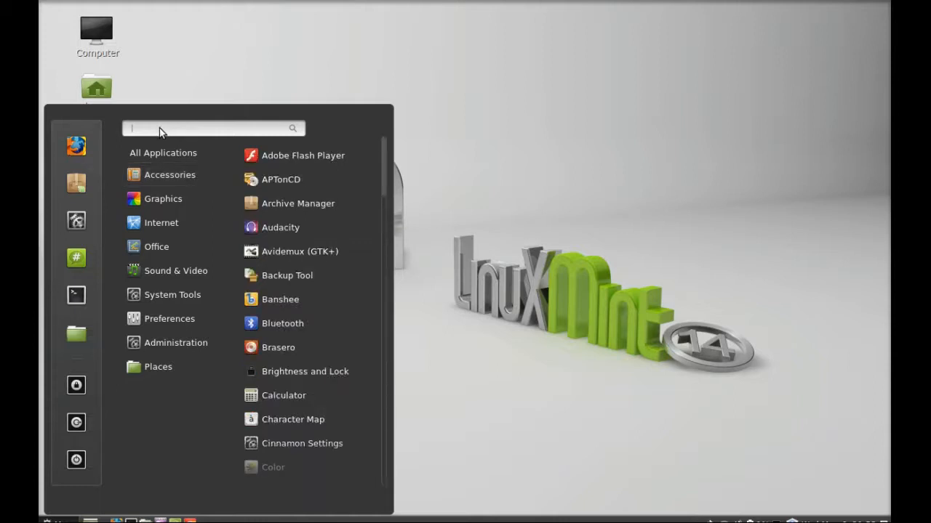
{"action": "type", "text": "shu"}
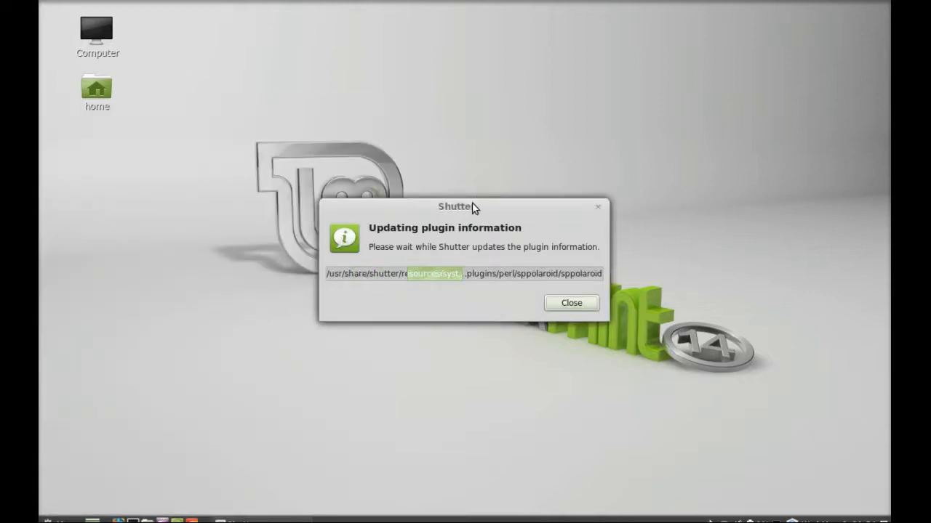
- Close the plugin and upload-plugin update dialogs to reach the empty Session window
{"action": "left_click", "coordinate": [571, 302]}
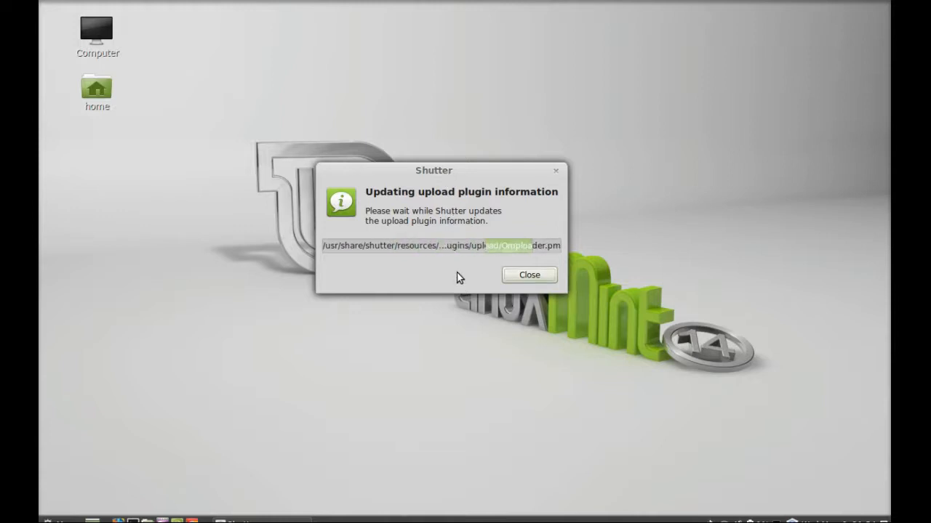
{"action": "left_click", "coordinate": [529, 275]}
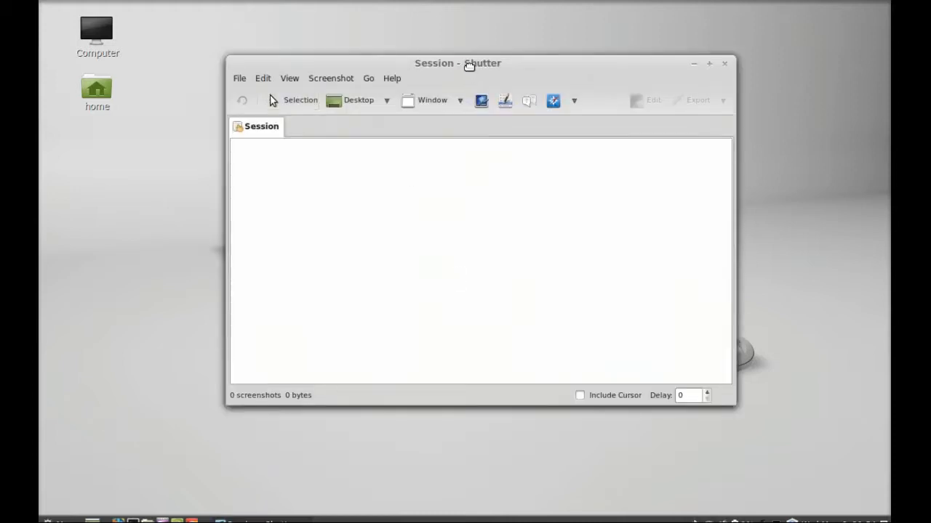
- Drag the Shutter Session window by its title bar on the desktop
{"action": "left_click_drag", "start_coordinate": [457, 63], "coordinate": [438, 58]}
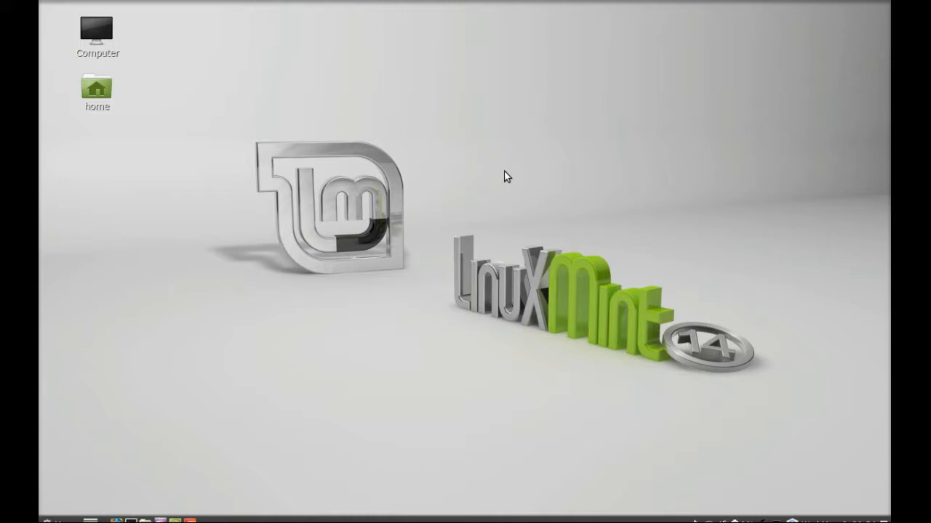
{"action": "mouse_move", "coordinate": [471, 195]}
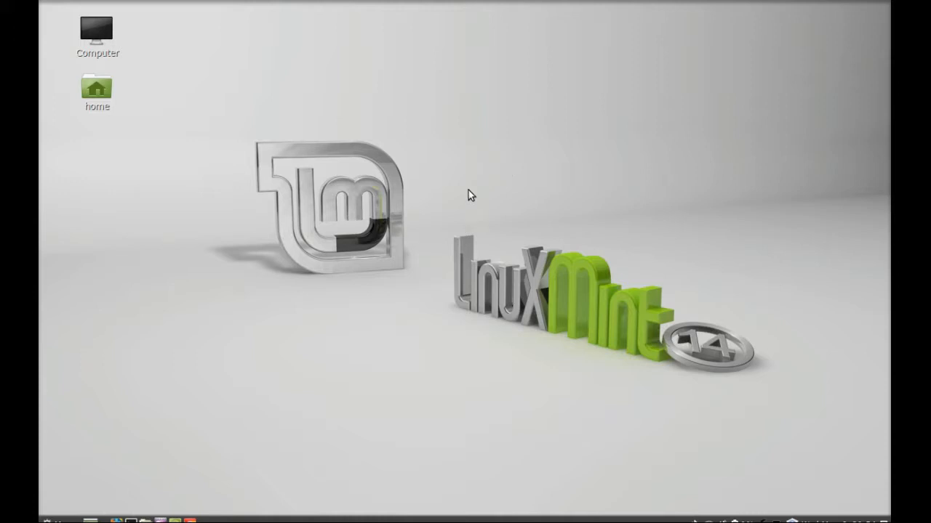
{"action": "mouse_move", "coordinate": [565, 257]}
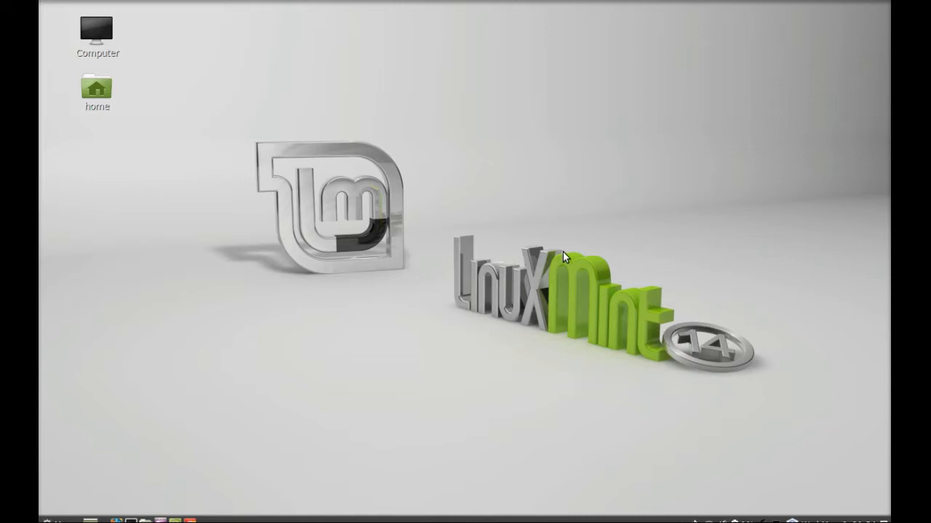
{"action": "mouse_move", "coordinate": [751, 446]}
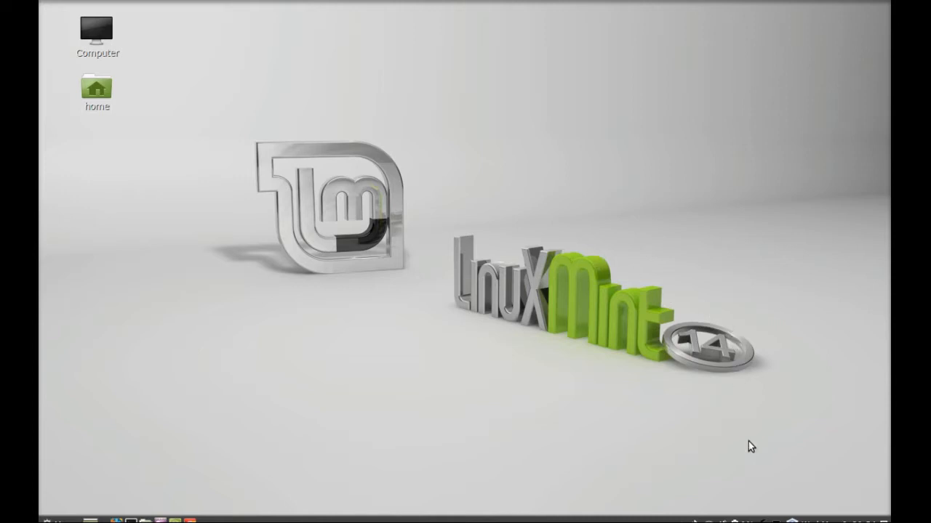